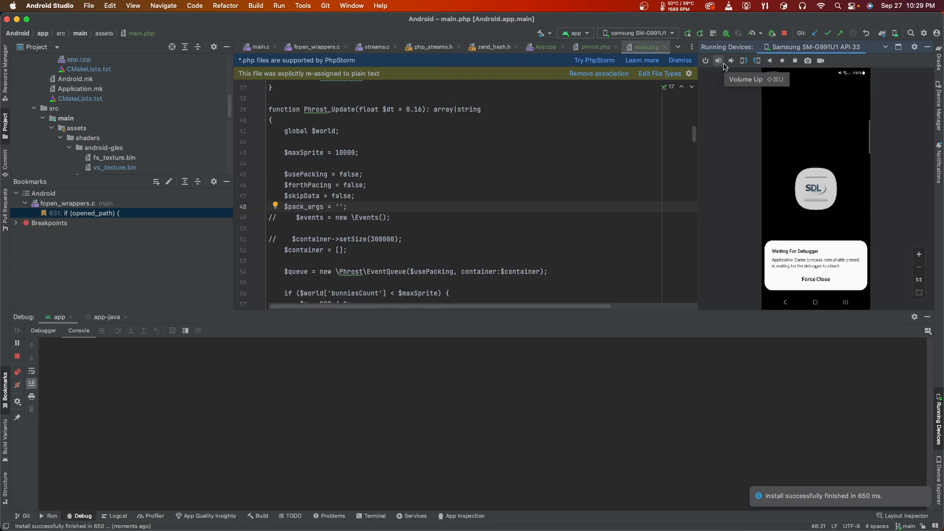
Stop all running Phrost app processes on the Samsung device with Stop All.
left_click(105, 317)
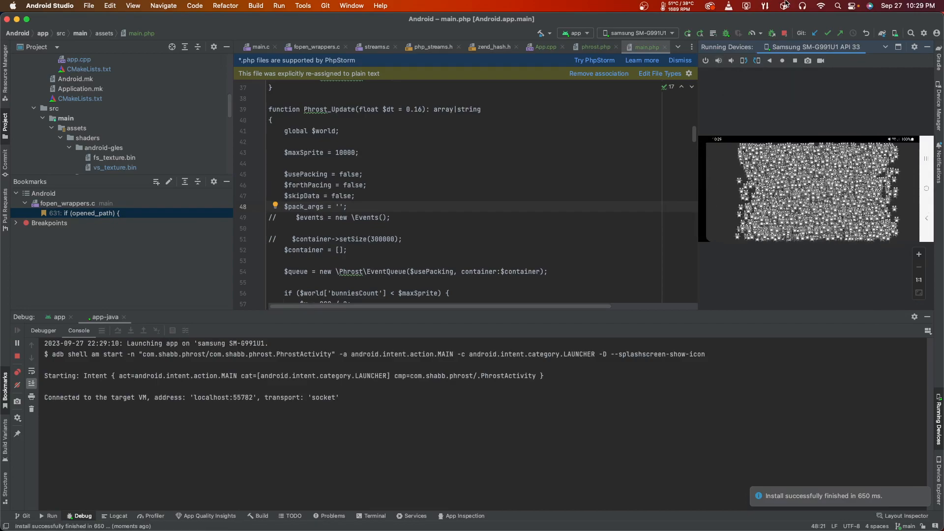
left_click(784, 33)
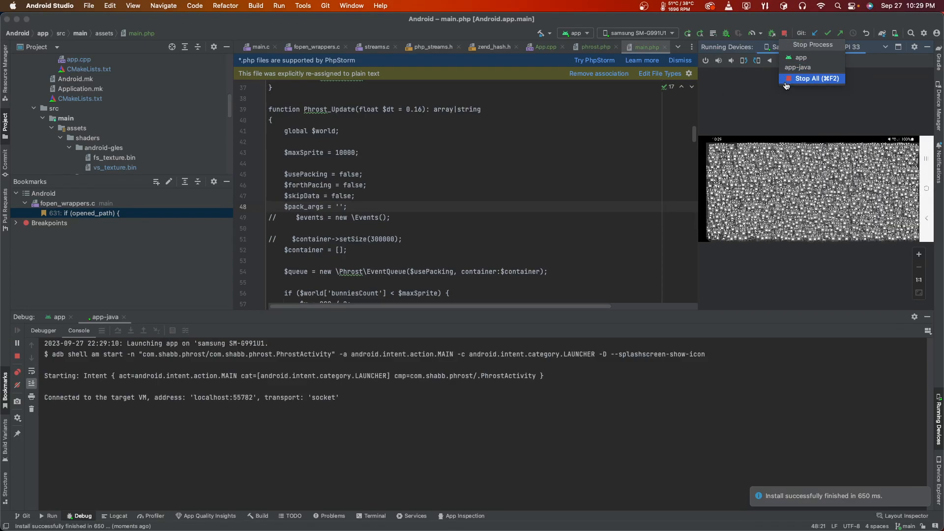
left_click(809, 79)
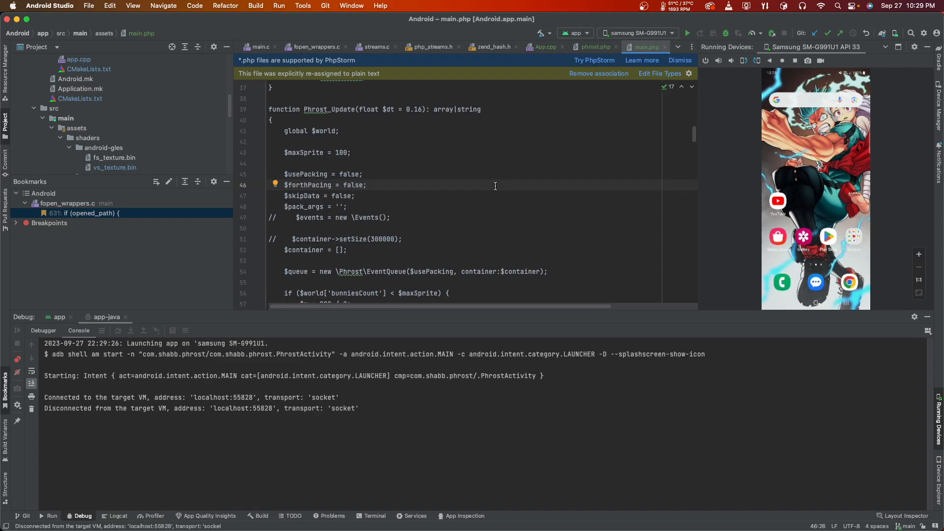
left_click(368, 185)
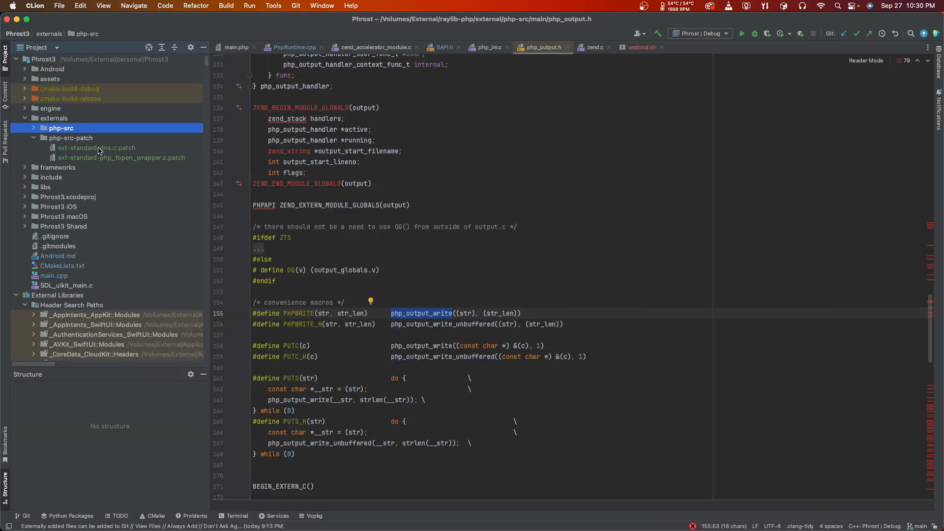
Open ext-standard-dns.c.patch from externals > php-src-patch and scroll through its changes.
left_click(96, 147)
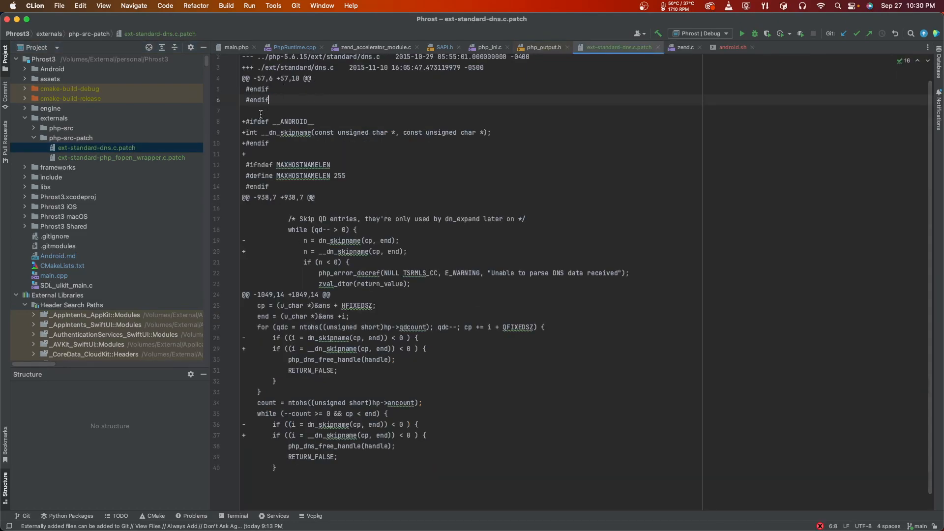
scroll("down", 3)
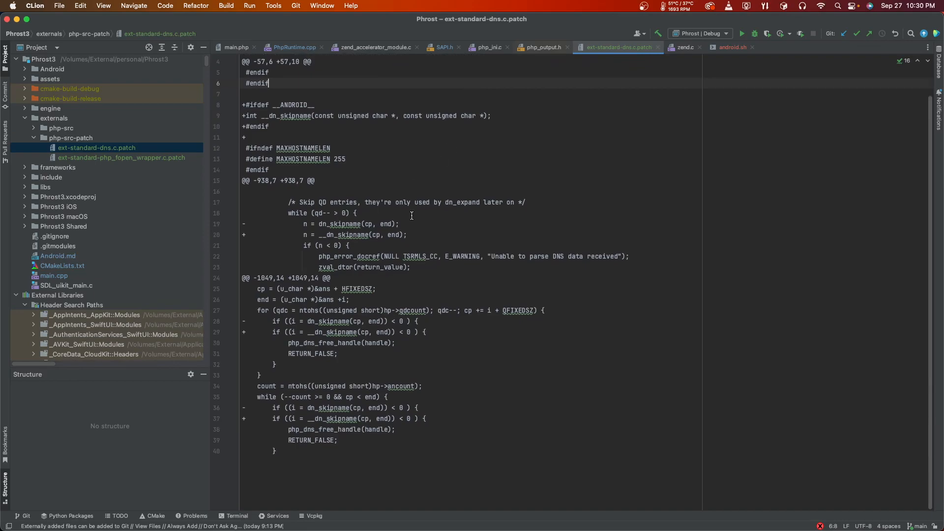
left_click(121, 158)
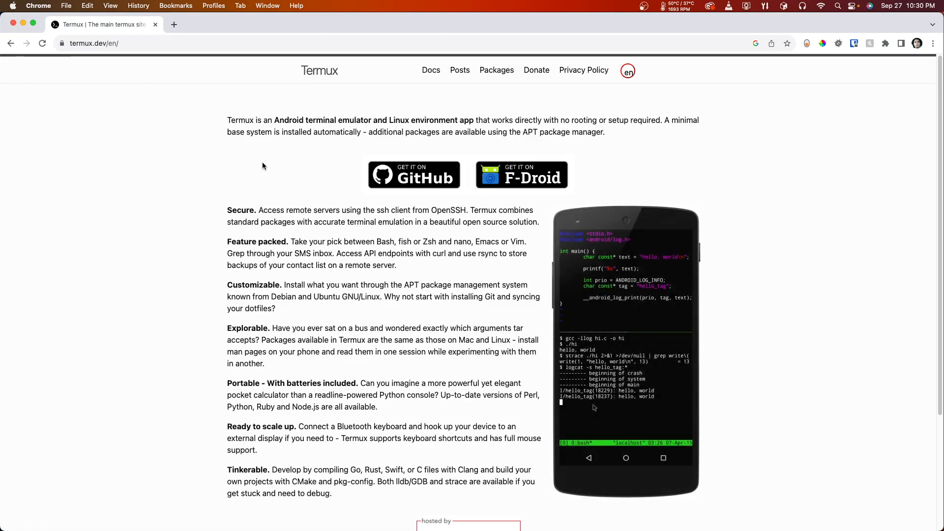
mouse_move(308, 114)
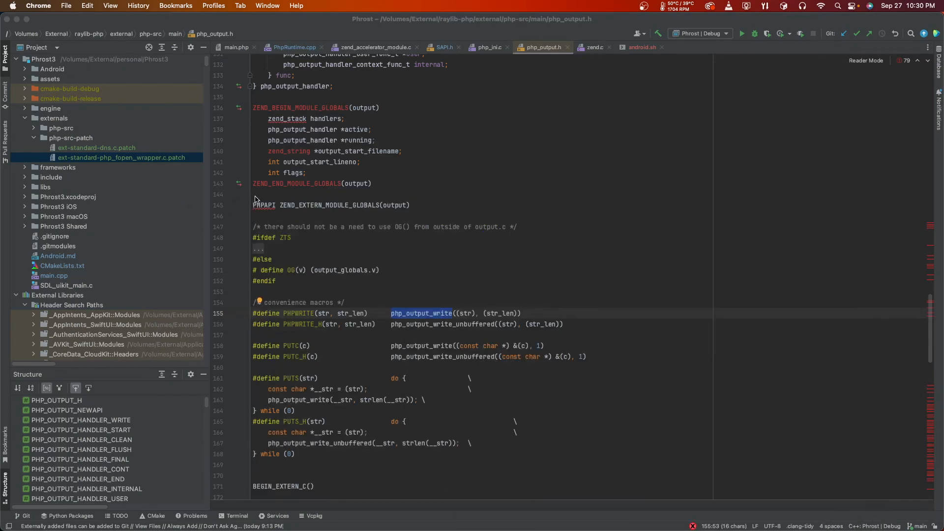
Switch between the php_fopen_wrapper and dns patch files, ending on php_fopen_wrapper.
left_click(123, 157)
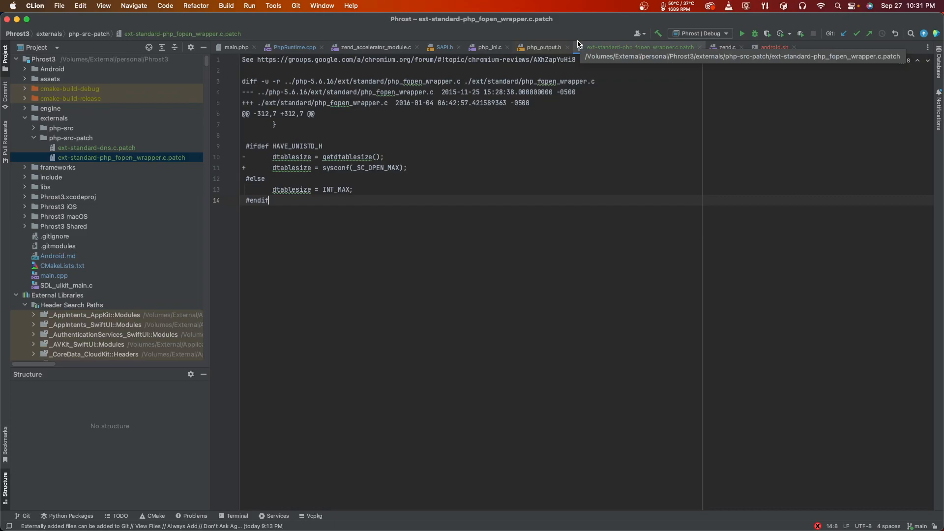
left_click(96, 147)
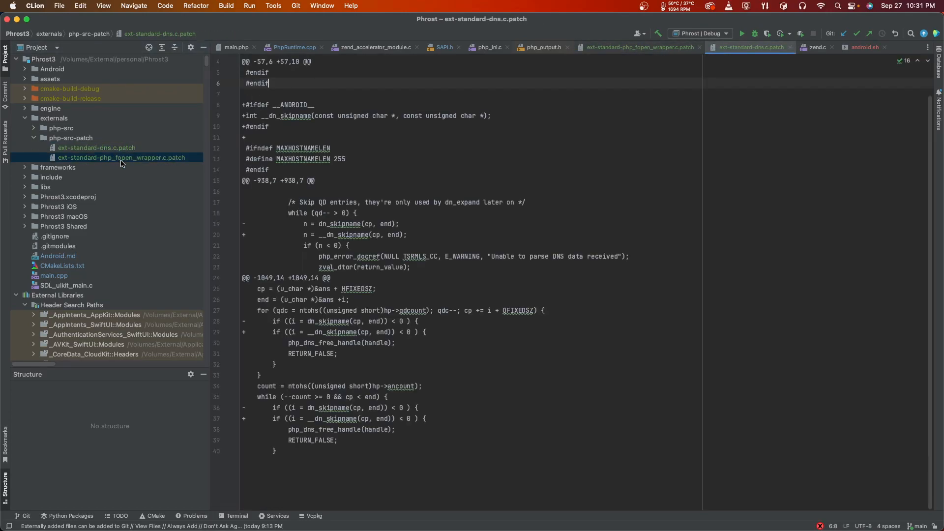
left_click(124, 157)
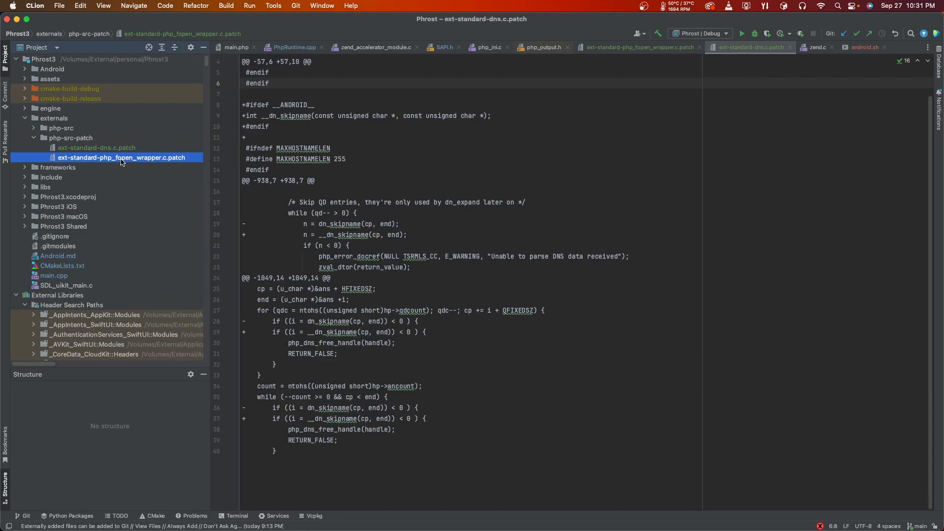
left_click(544, 48)
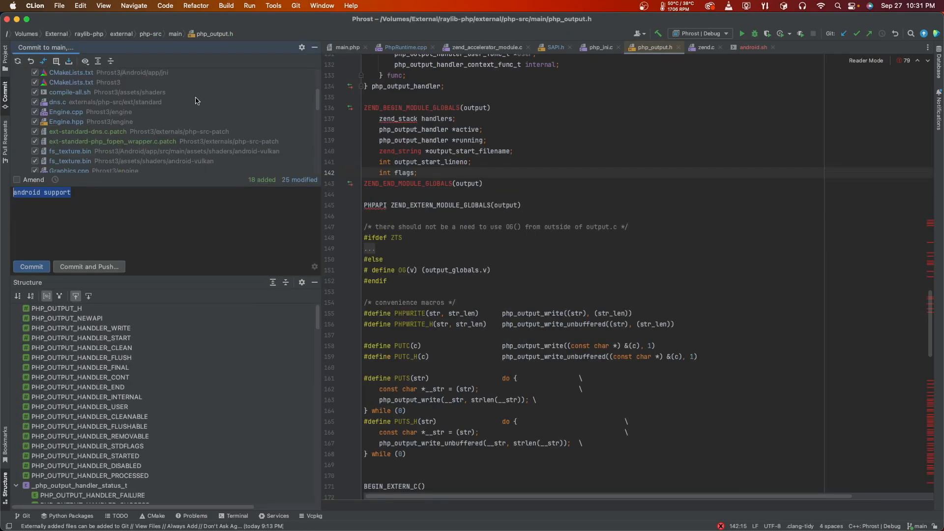
Scroll the changed-files list and open the php-src main.c diff.
scroll("down", 3)
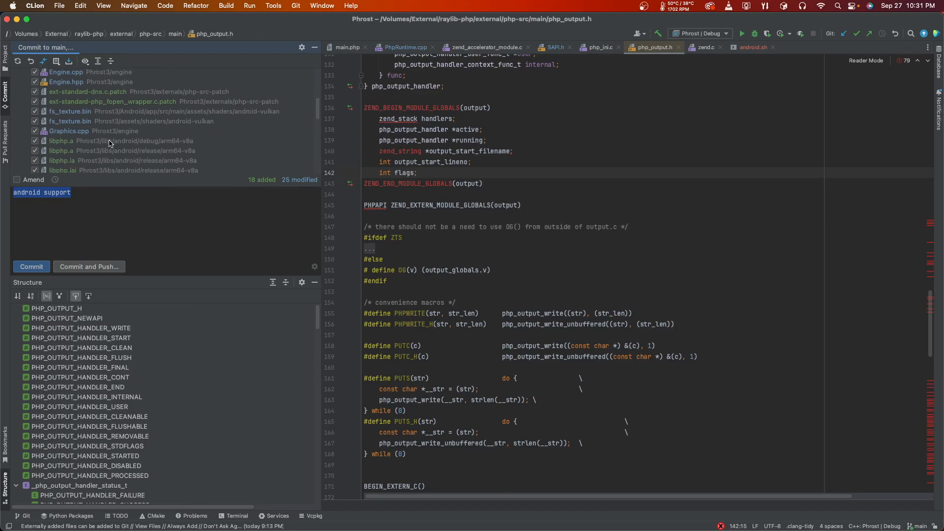
scroll("down", 3)
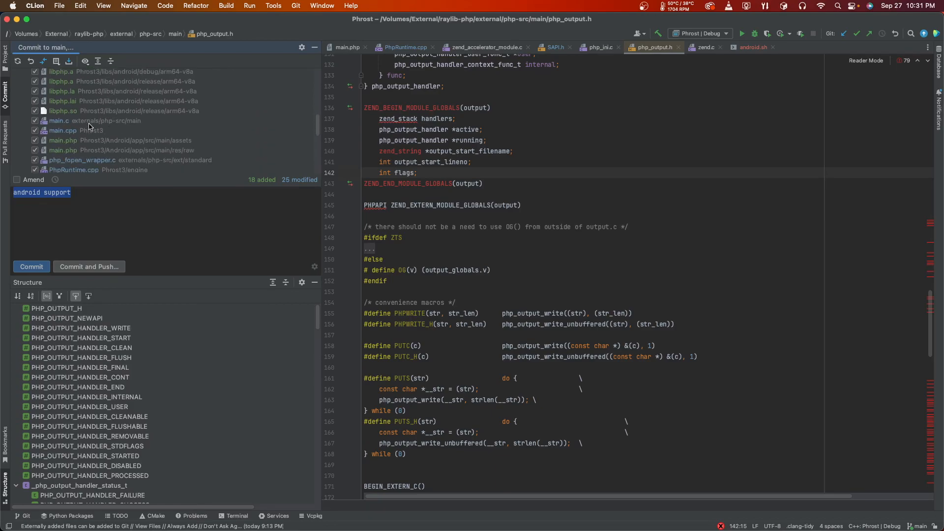
double_click(59, 120)
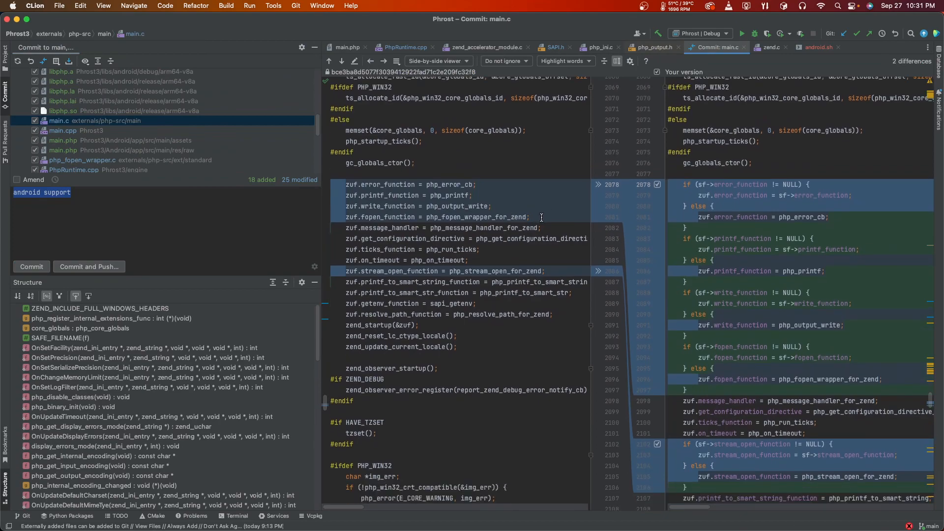
In PhpRuntime.cpp, inspect the handler assignments, selecting Phrost_AndroidLogMessage and Phrost_StreamOpenFunction.
left_click(405, 48)
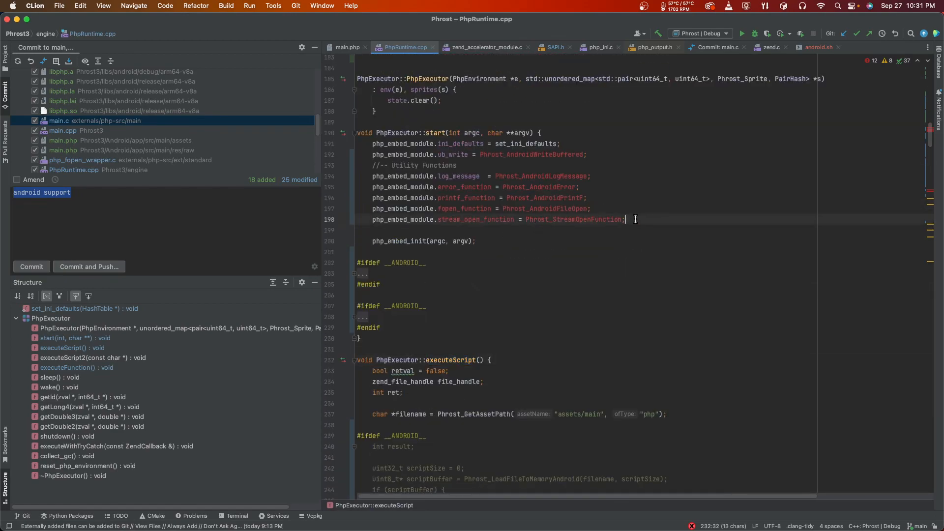
left_click_drag(372, 166, 626, 220)
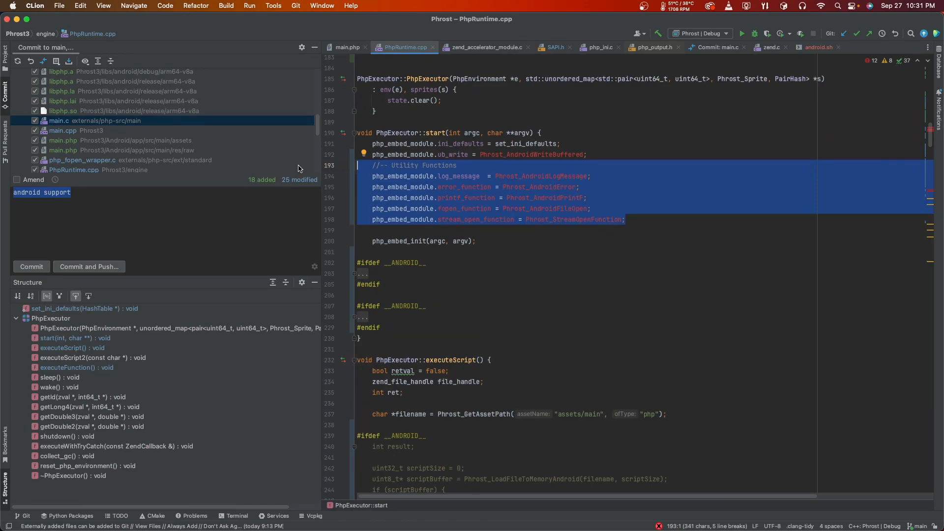
mouse_move(602, 207)
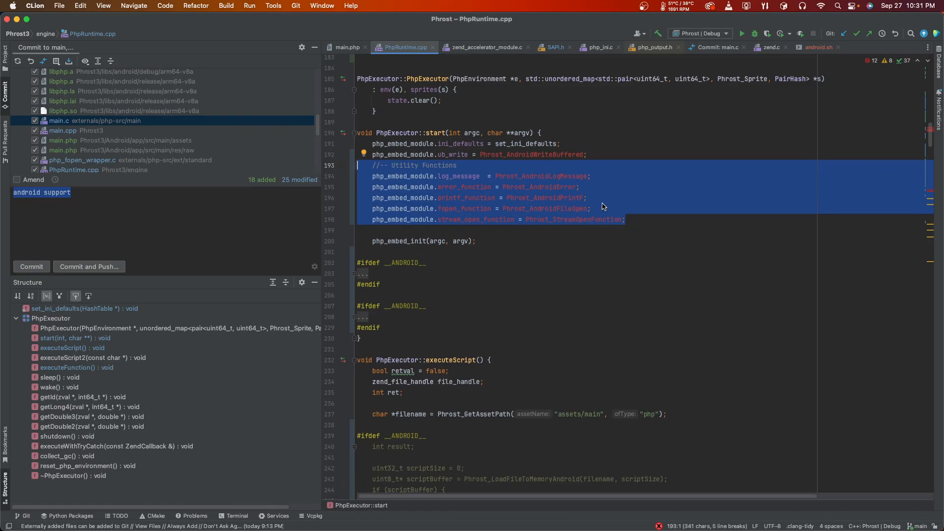
left_click(552, 176)
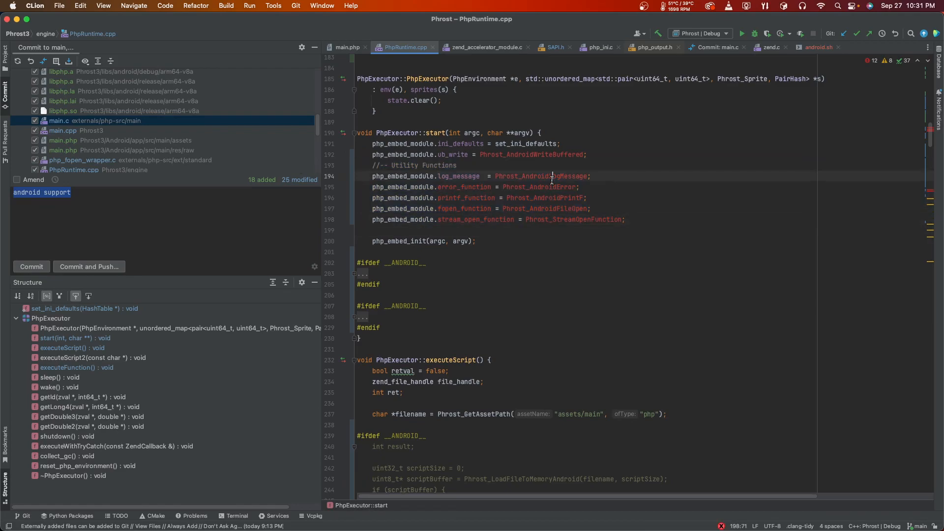
double_click(545, 209)
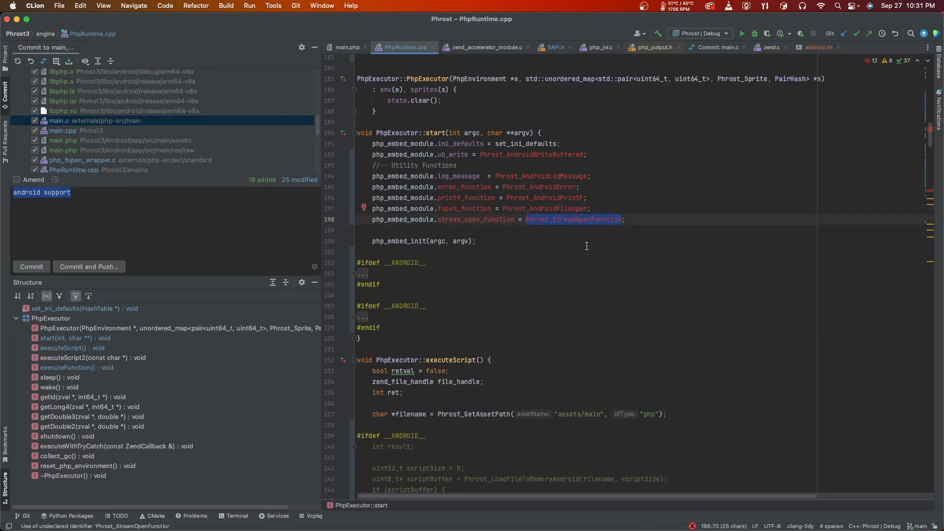
left_click(63, 130)
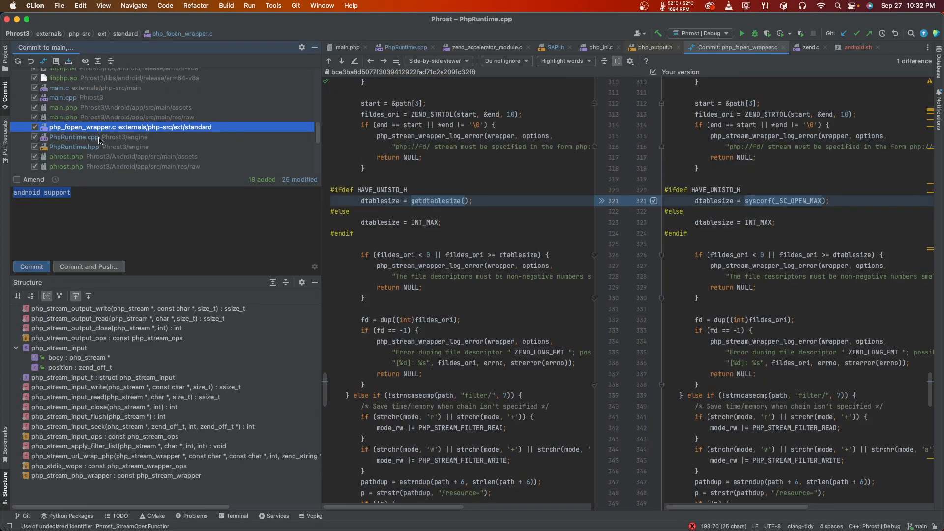
View the SAPI.h diff, selecting _sapi_module_struct, then the zend_stream.c diff.
scroll("down", 3)
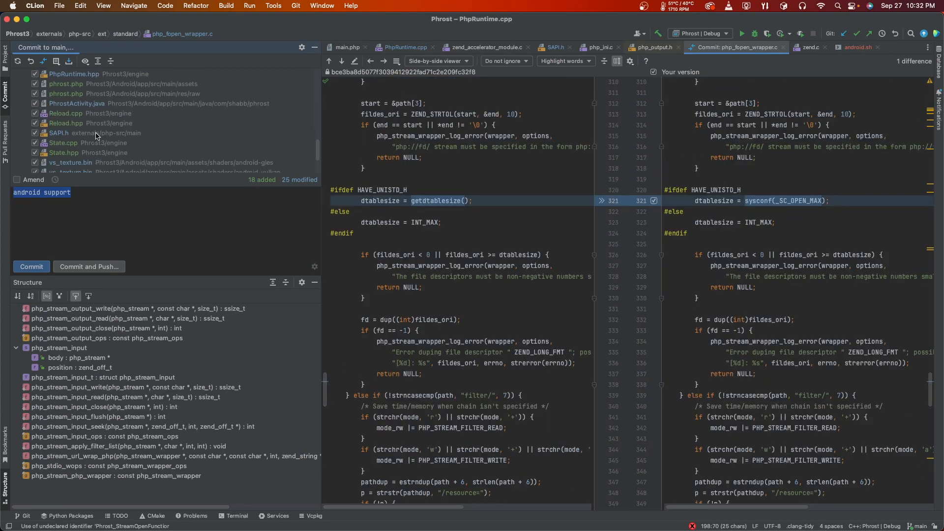
left_click(59, 133)
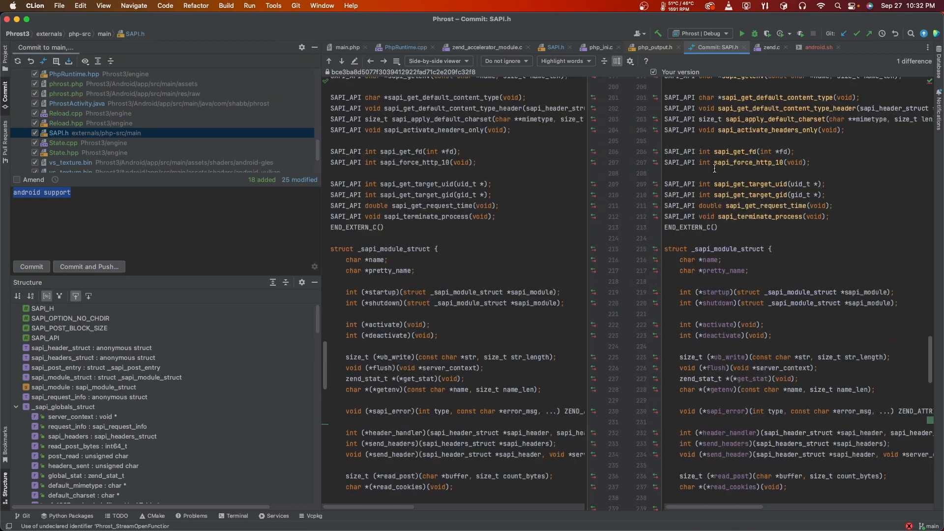
double_click(728, 249)
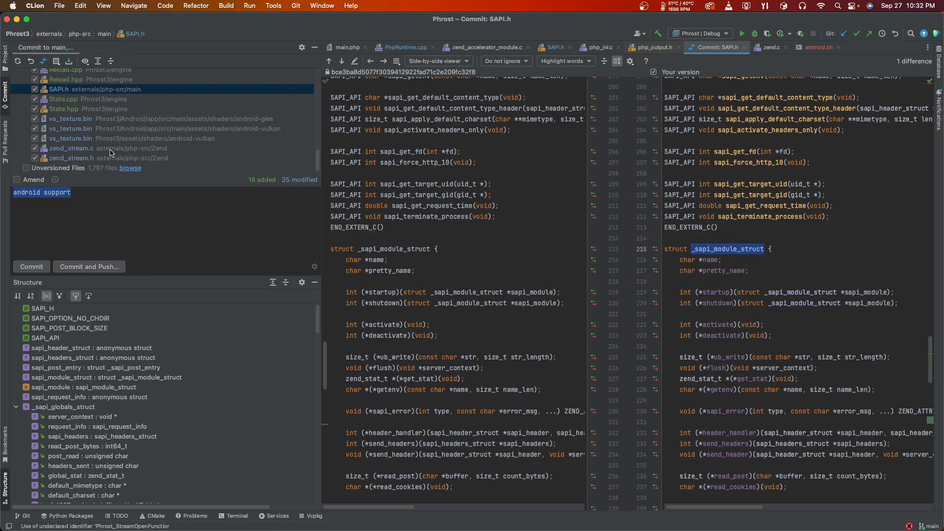
left_click(71, 148)
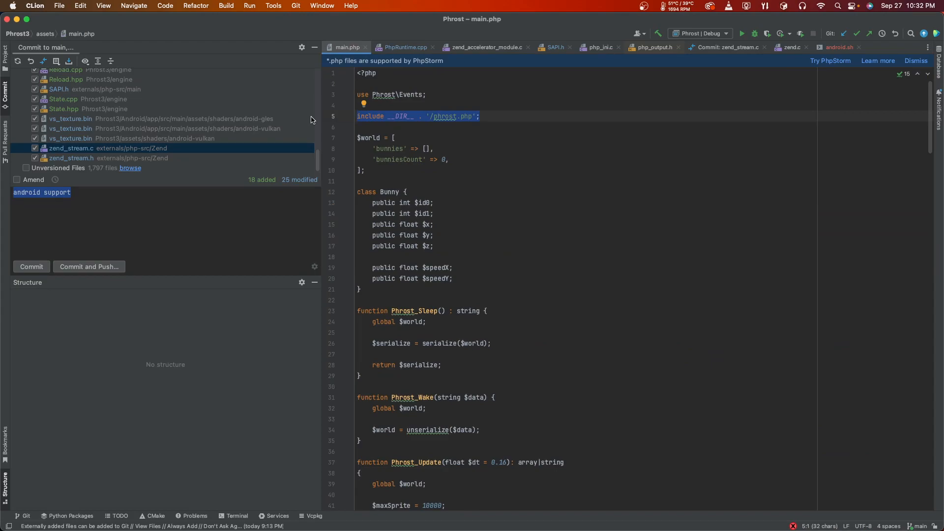
mouse_move(273, 74)
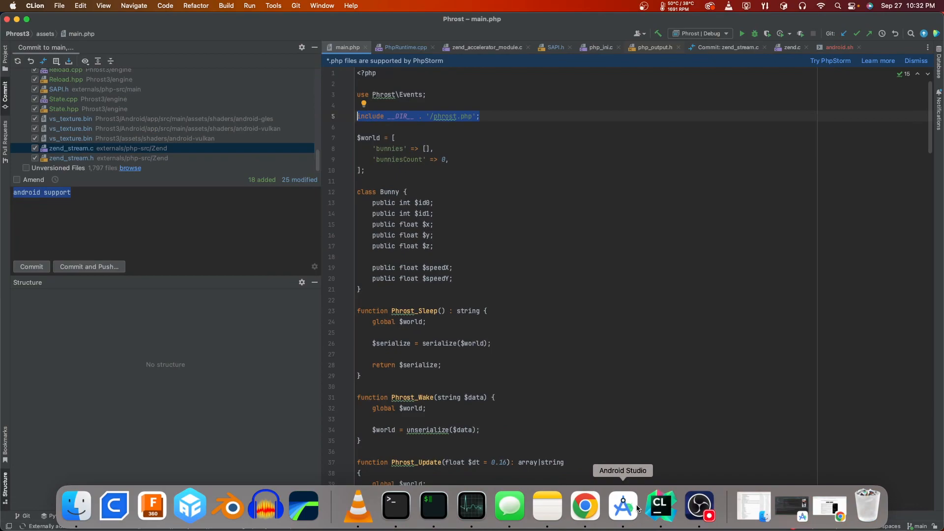
Revisit PhpRuntime.cpp and php_output.h, return to the zend_stream.c diff, and open the Project view.
left_click(622, 506)
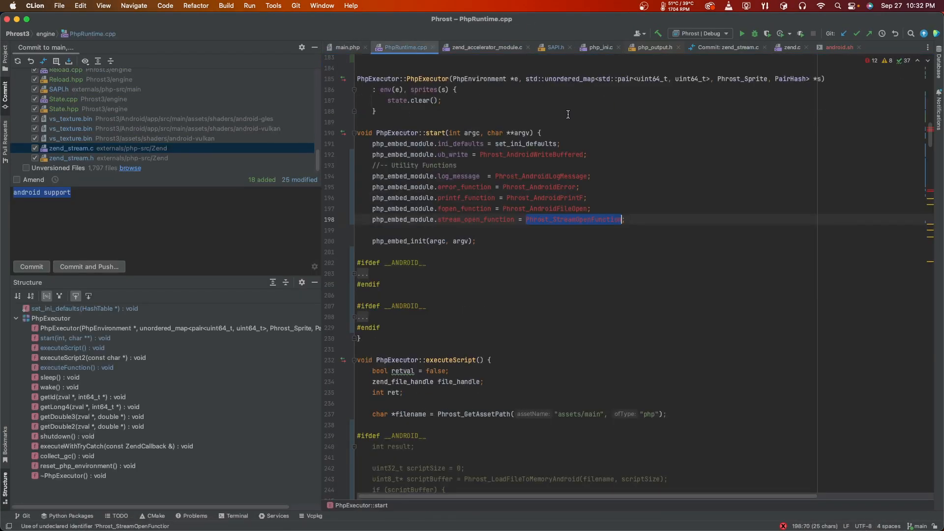
left_click(652, 47)
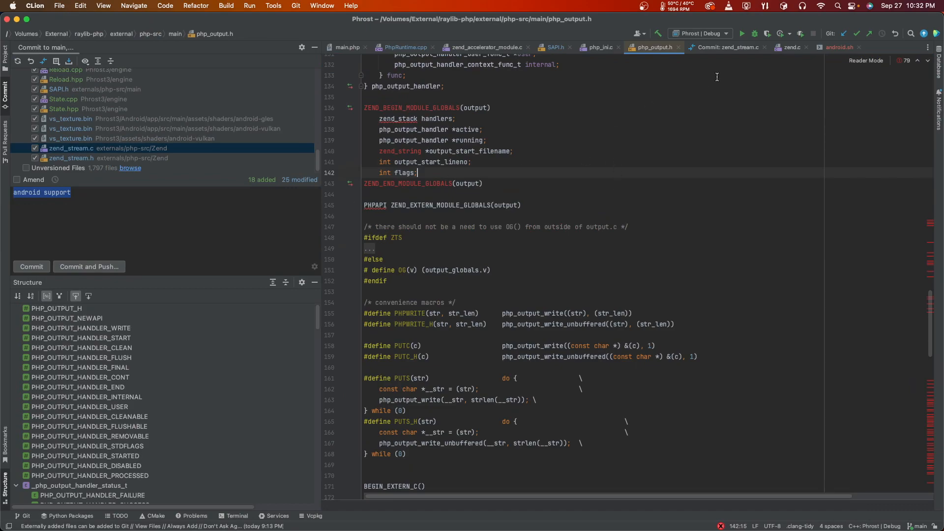
left_click(728, 47)
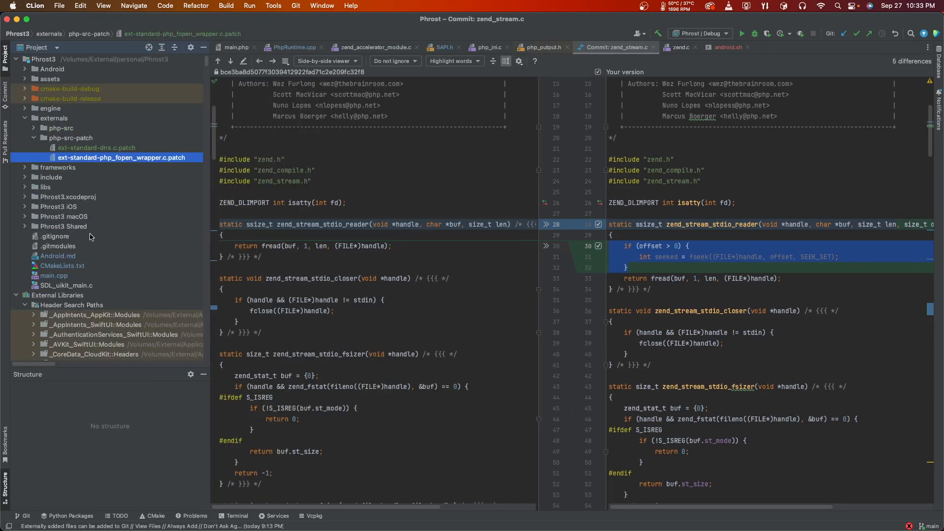
left_click(16, 295)
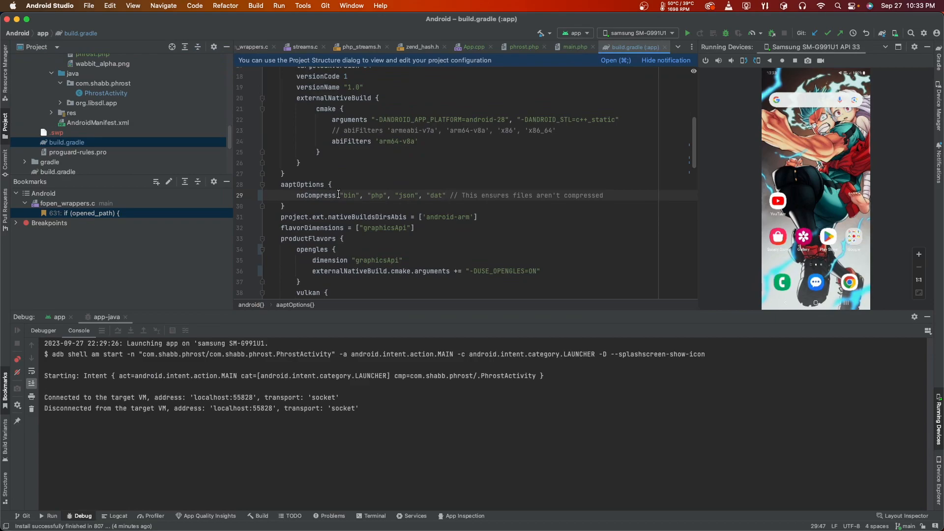
Select the aaptOptions noCompress list in build.gradle and open assets/phrost.php.
left_click_drag(339, 196, 445, 195)
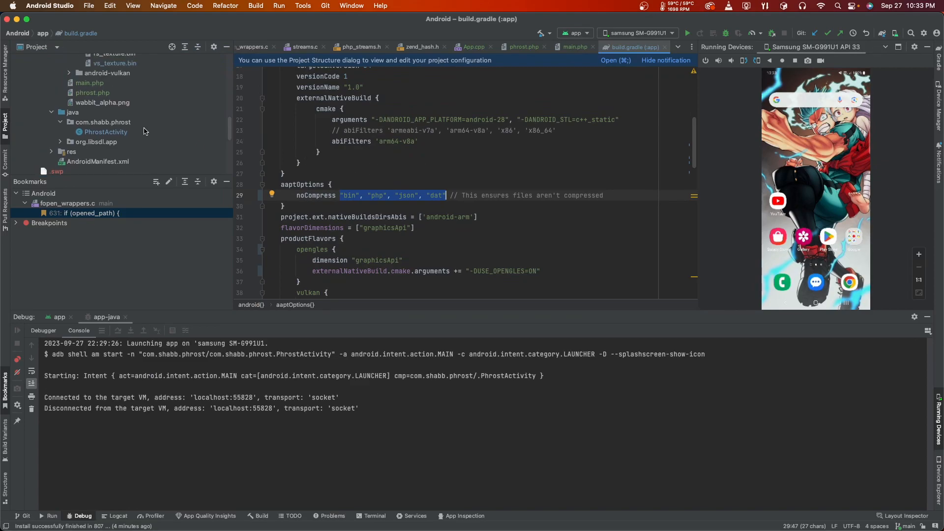
left_click(92, 92)
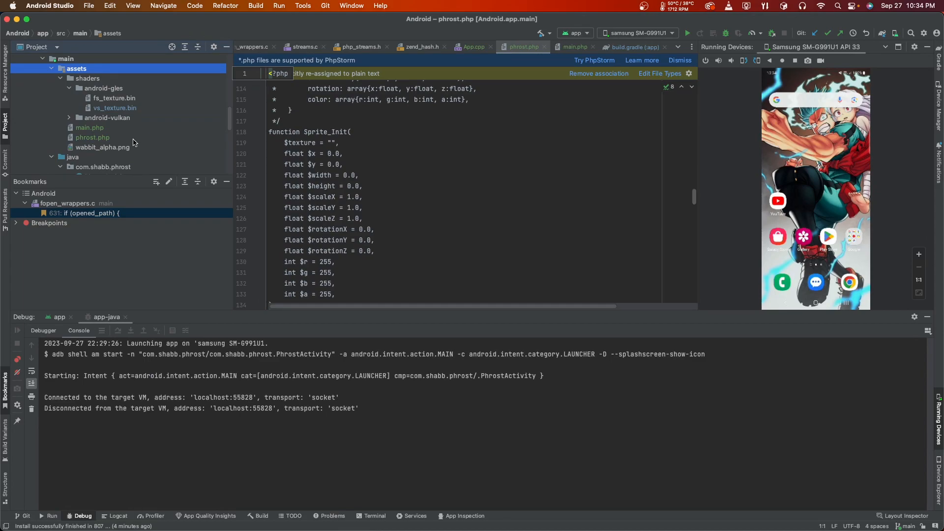
mouse_move(490, 505)
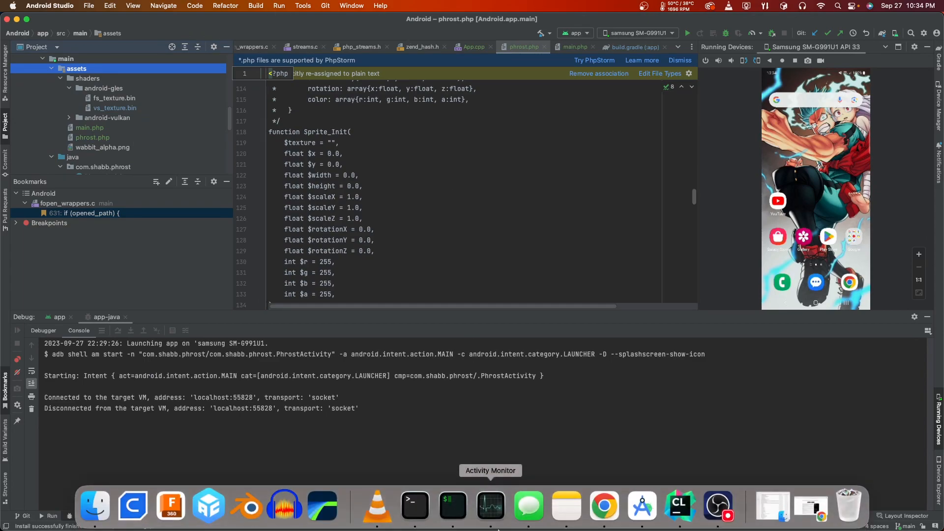
Return to CLion and step twice through zend_stream.c to the Android Support file-size block.
left_click(679, 505)
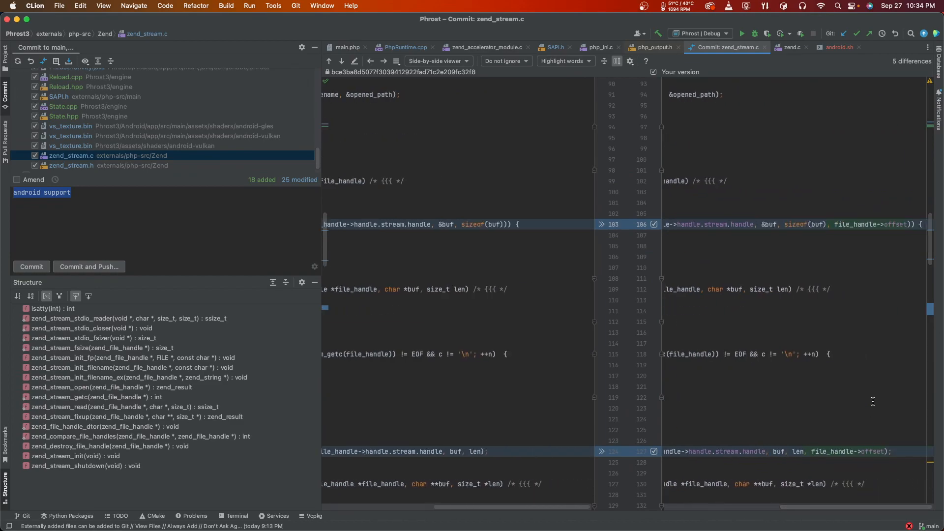
left_click(341, 61)
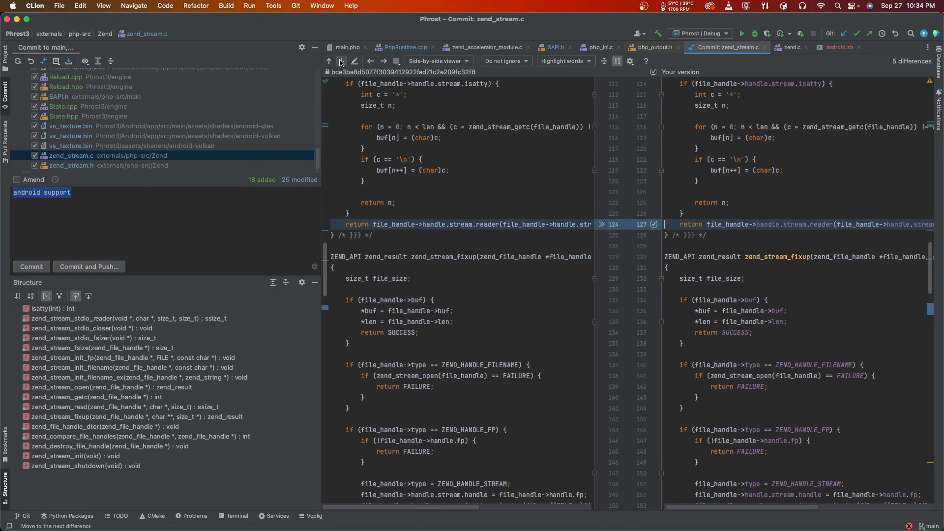
left_click(341, 60)
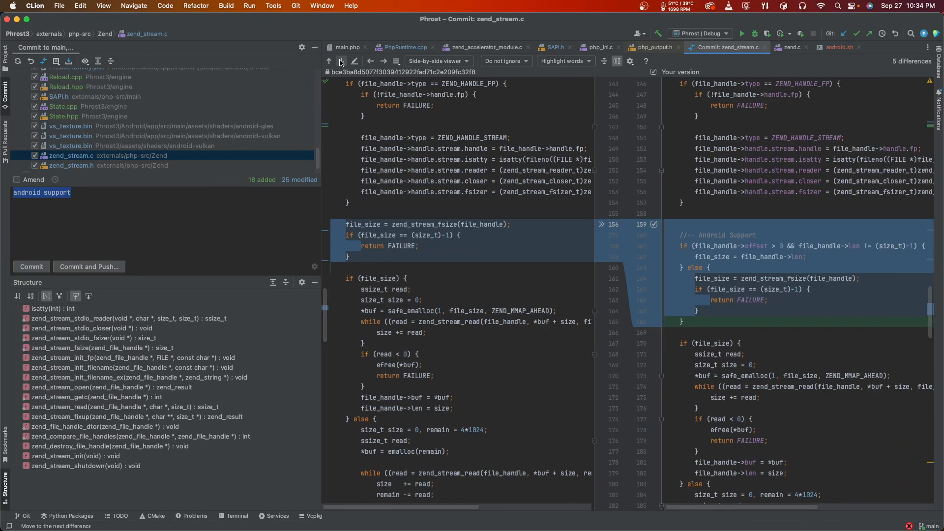